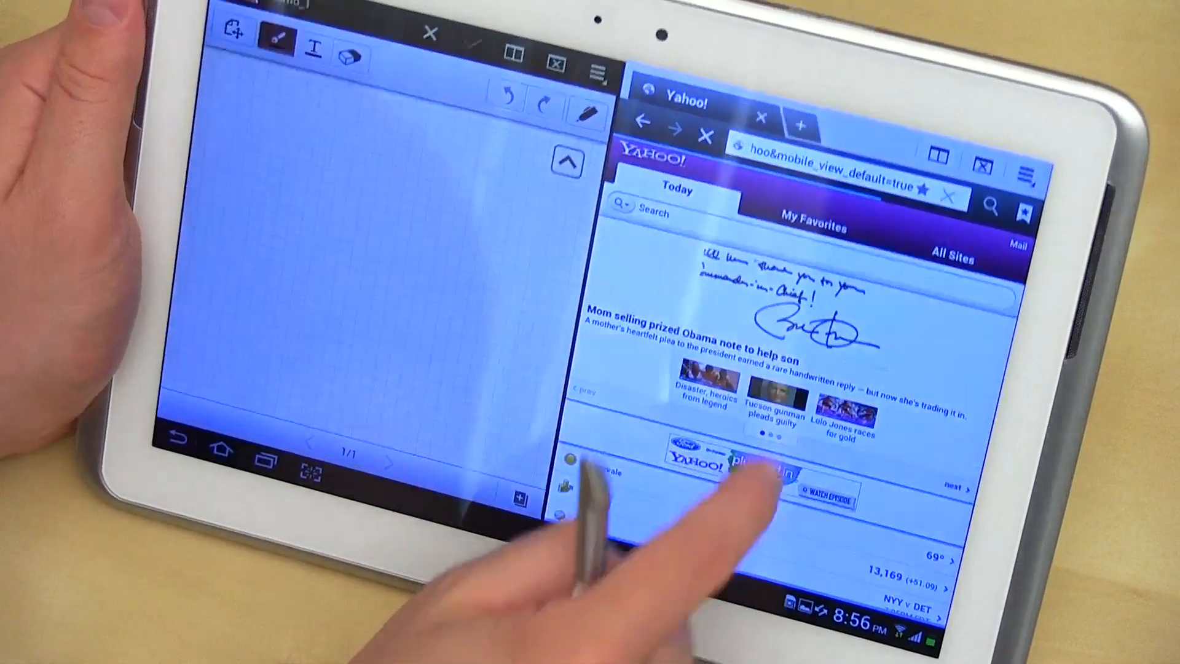
- Bring up the 'Gestures for keyboards' tip over the Yahoo page and memo
scroll(up, 3)
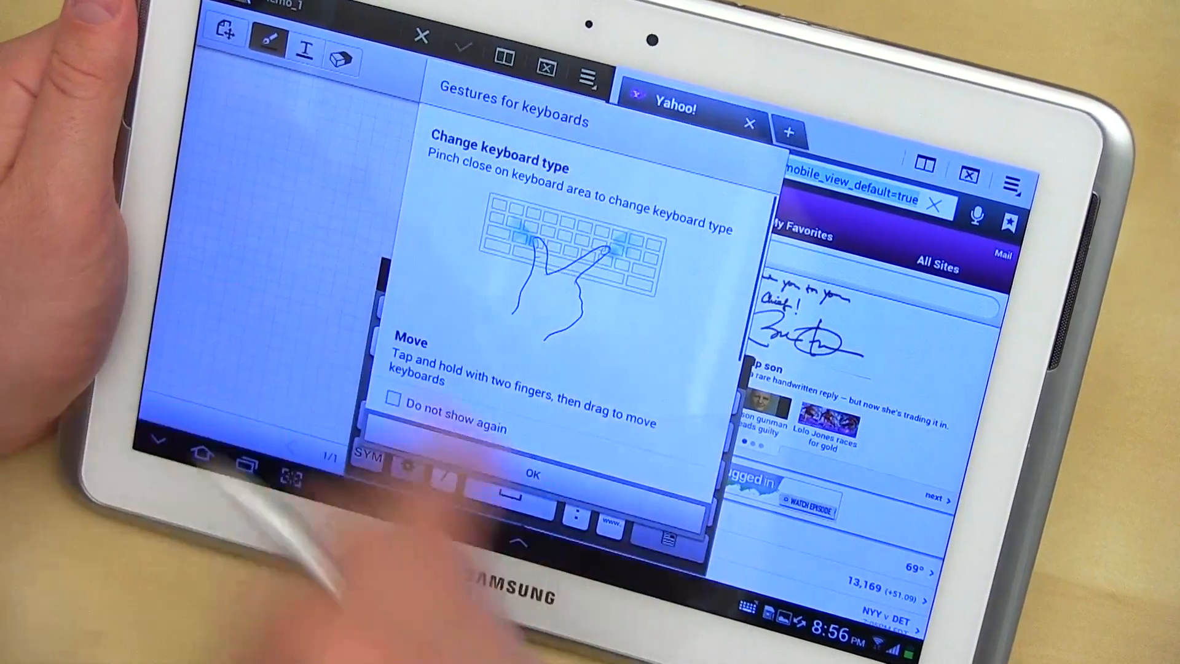
- Dismiss the keyboard gestures tip and expand the keyboard to full width
click(533, 474)
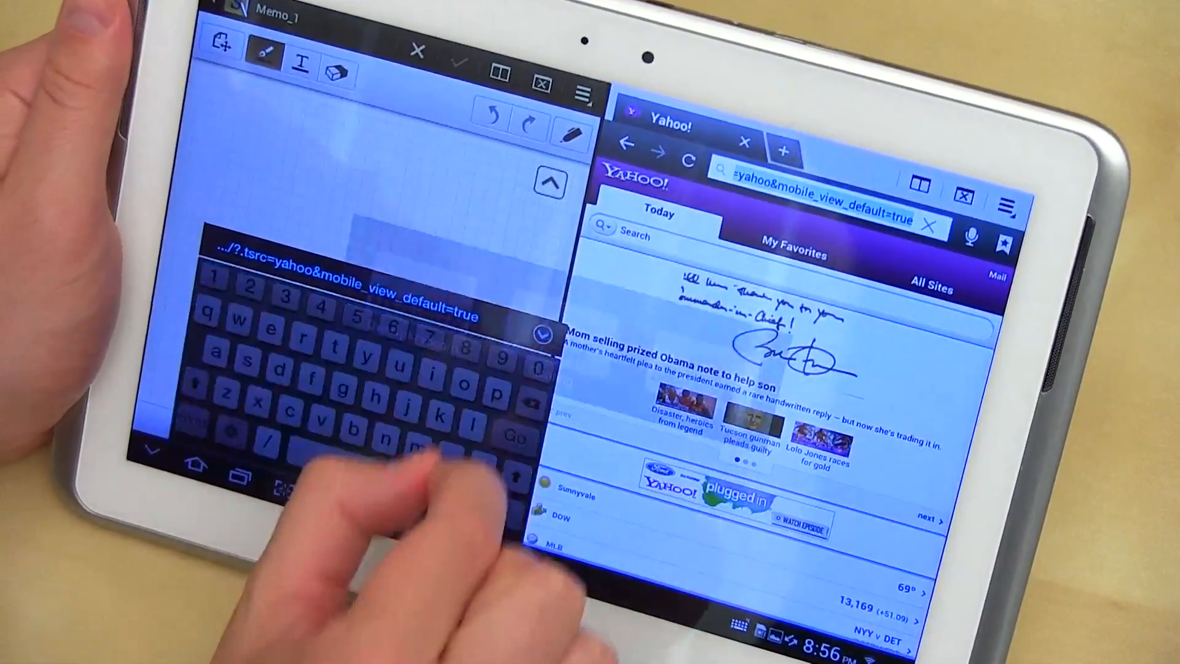
click(219, 437)
text(technobuffa)
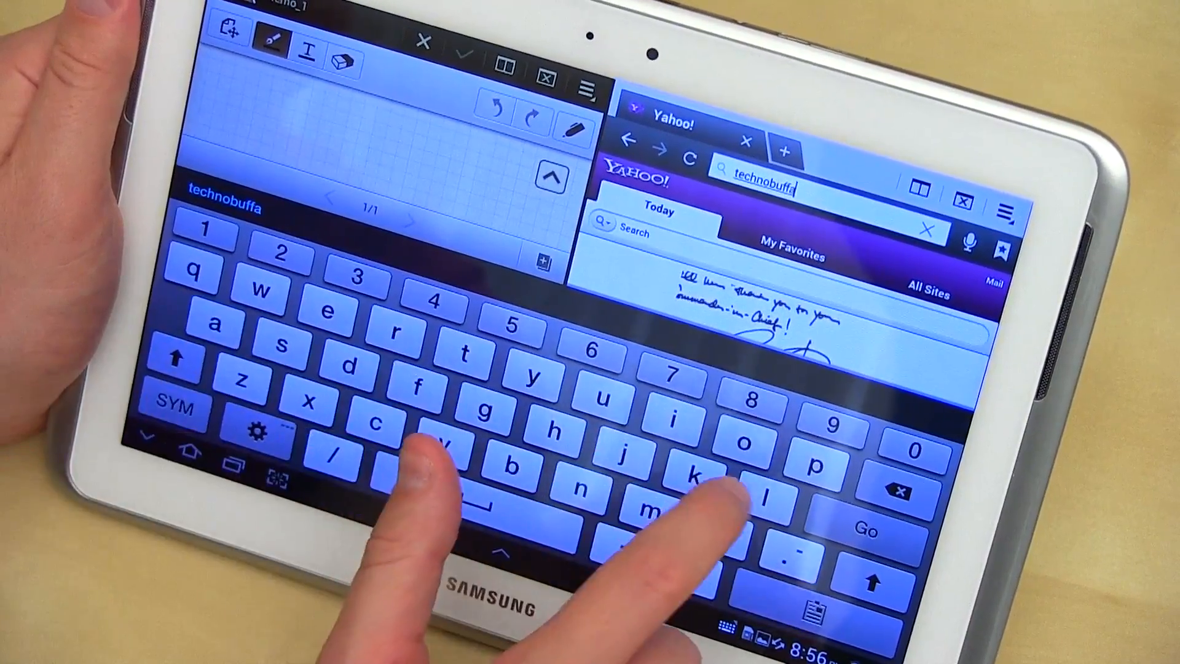
- Finish entering technobuffalo.com in the address bar to load the site
text(lo.com/)
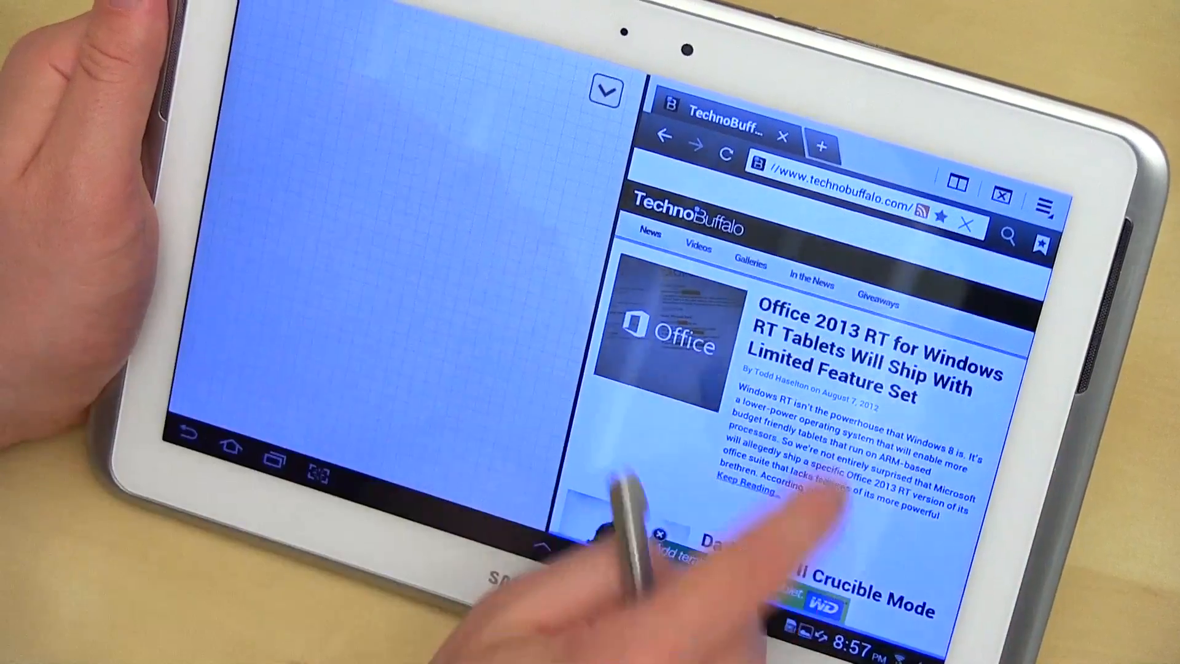
- Scroll the TechnoBuffalo page past the Office 2013 RT story to later articles
scroll(down, 3)
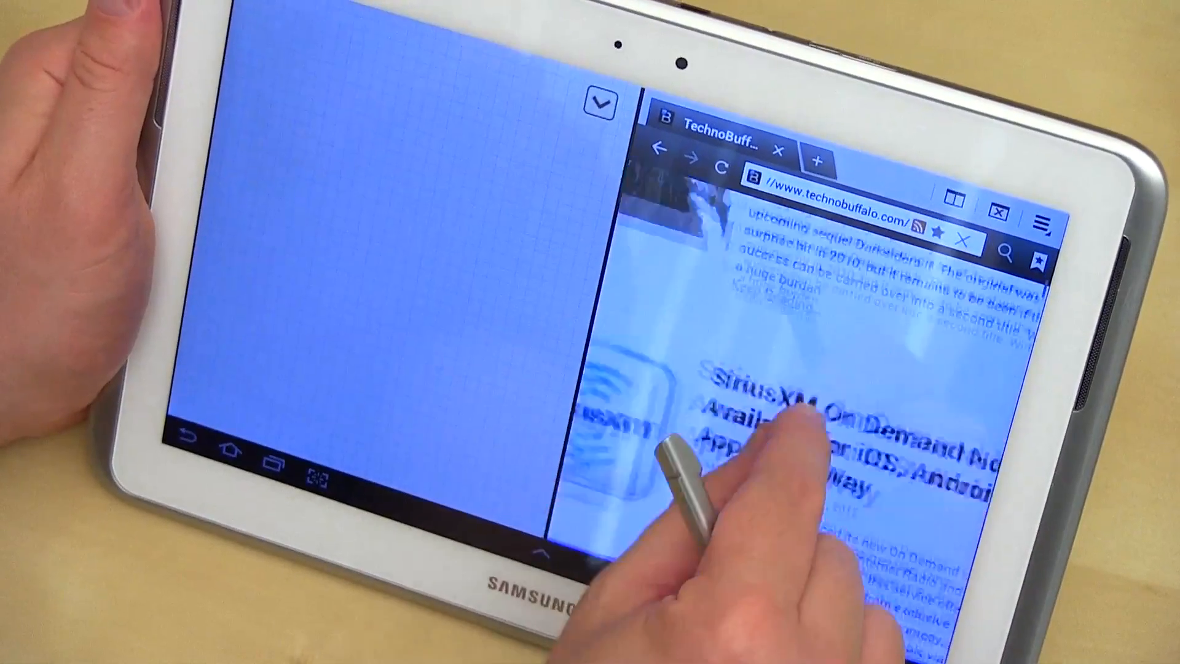